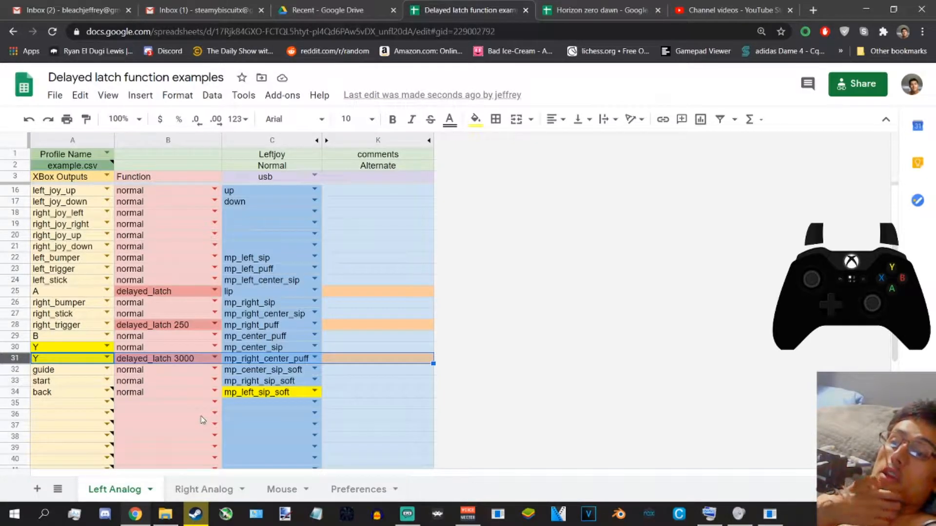
mouse_move(203, 426)
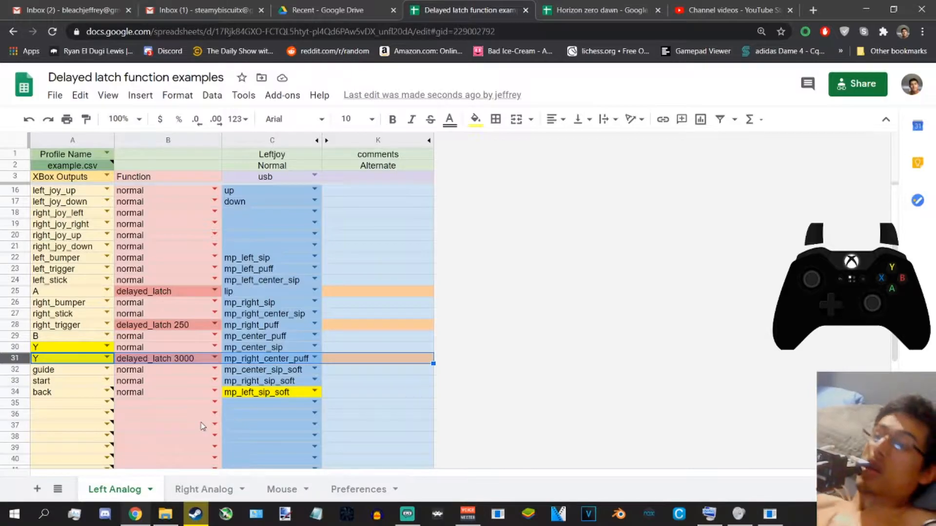
Step: Close the controller emulator and switch to the Horizon zero dawn profile's Gameplay sheet
click(281, 95)
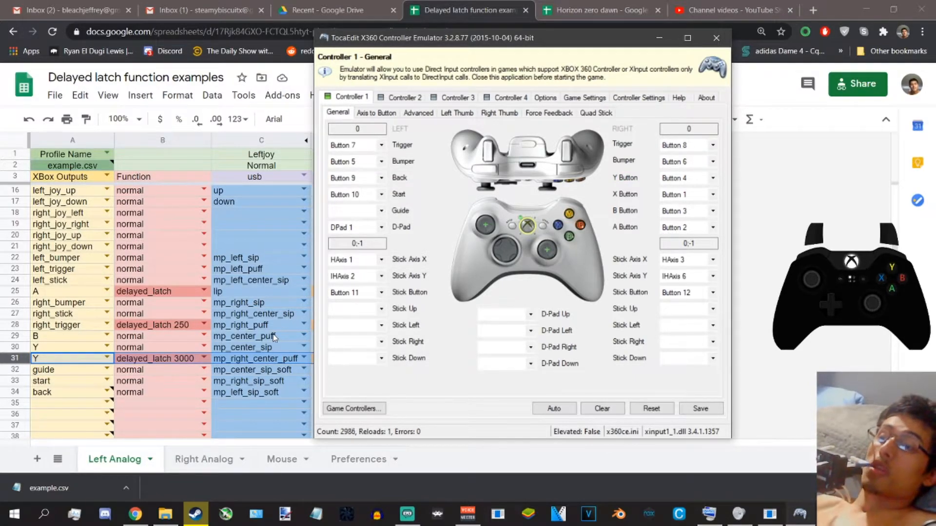
mouse_move(82, 298)
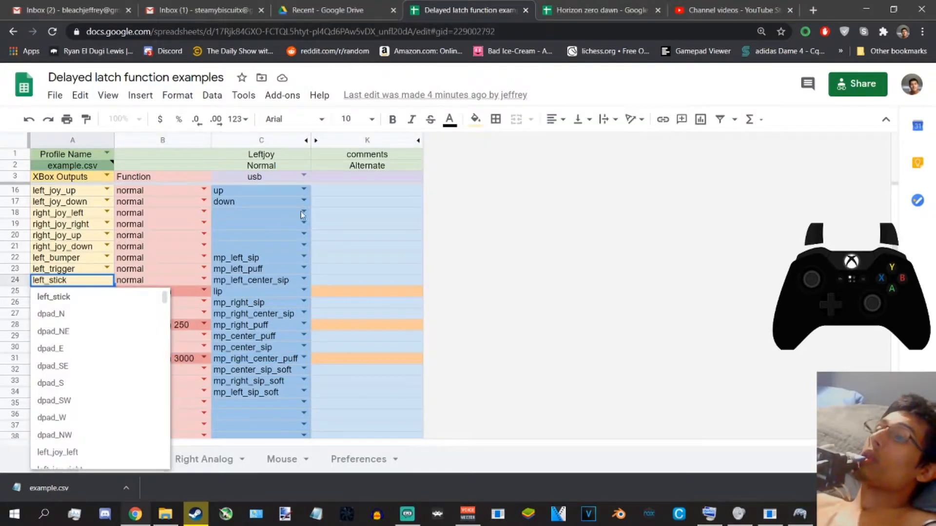
click(597, 11)
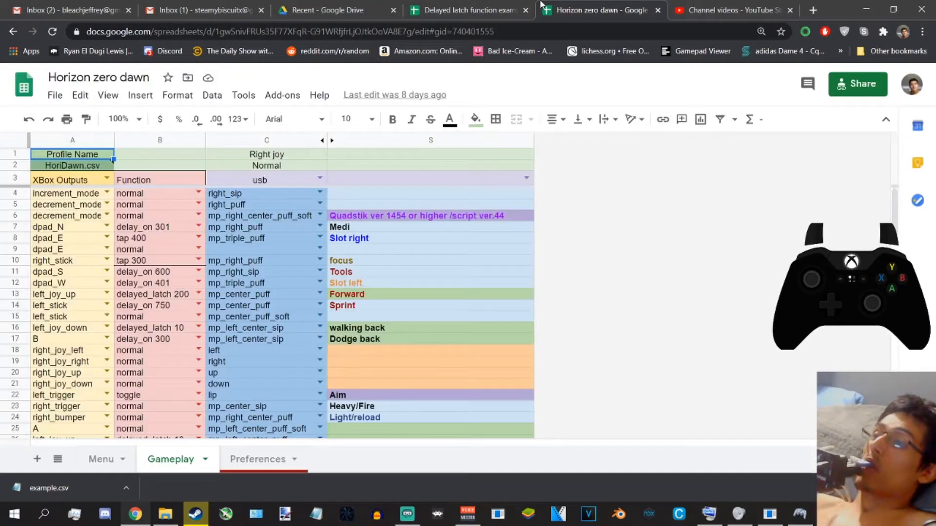
mouse_move(534, 45)
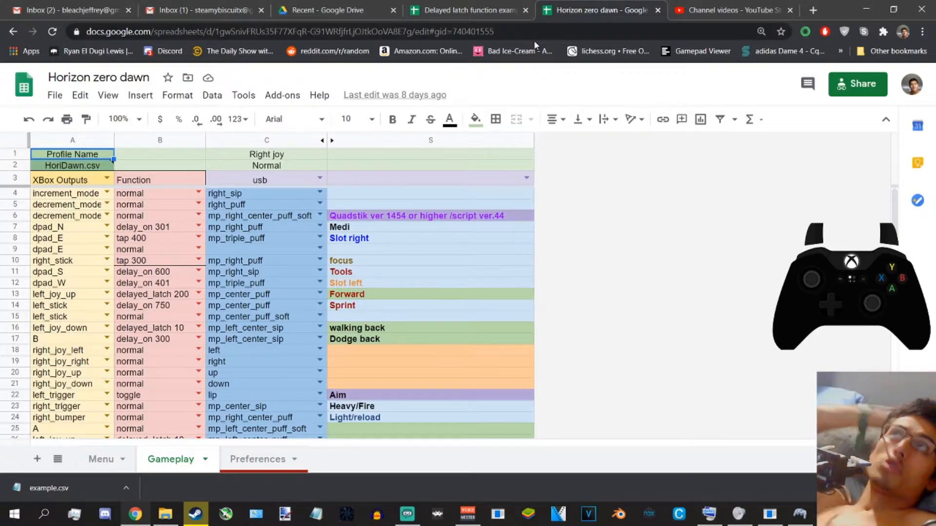